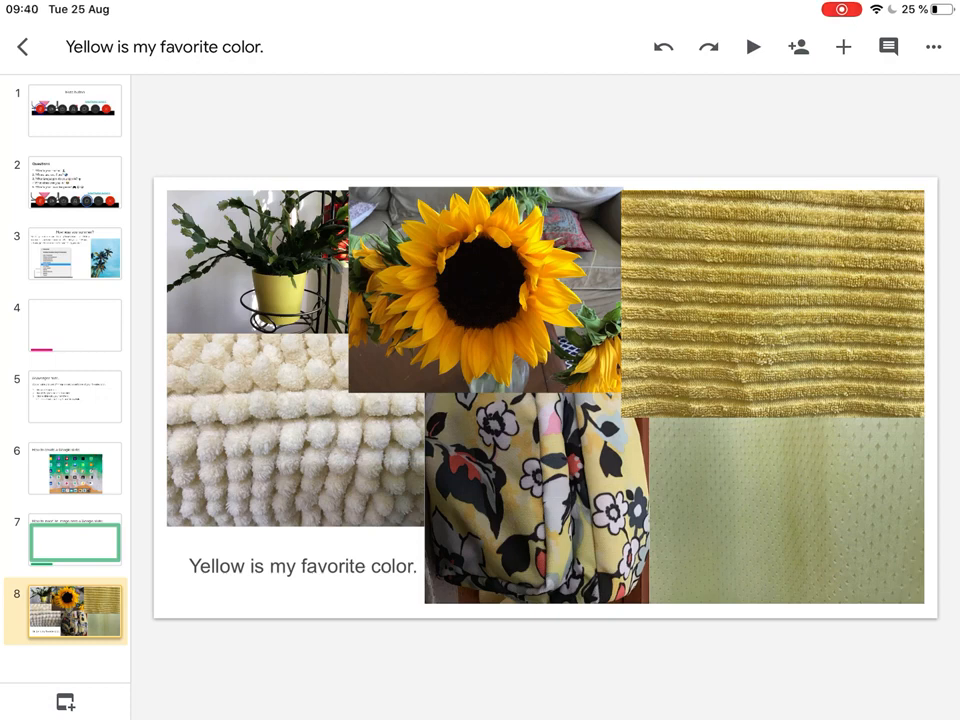
# Step: Bring up the Share panel for 'Yellow is my favorite color.' from the toolbar icon
pyautogui.click(798, 48)
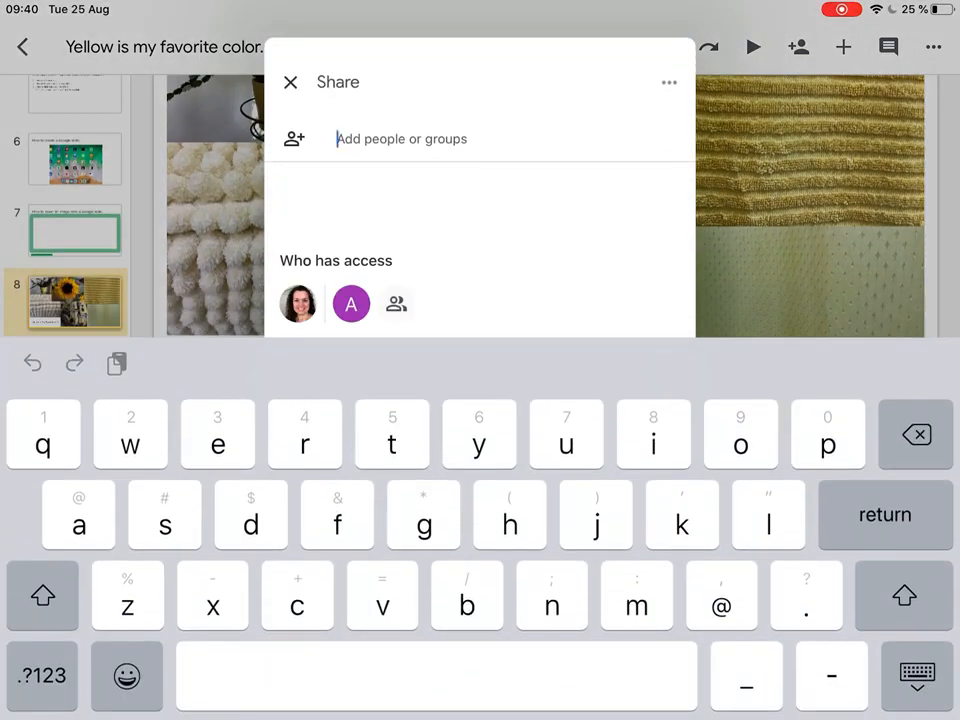
# Step: Add the first suggested teacher (from 'a') as an Editor and start looking up 'b'
pyautogui.write('a')
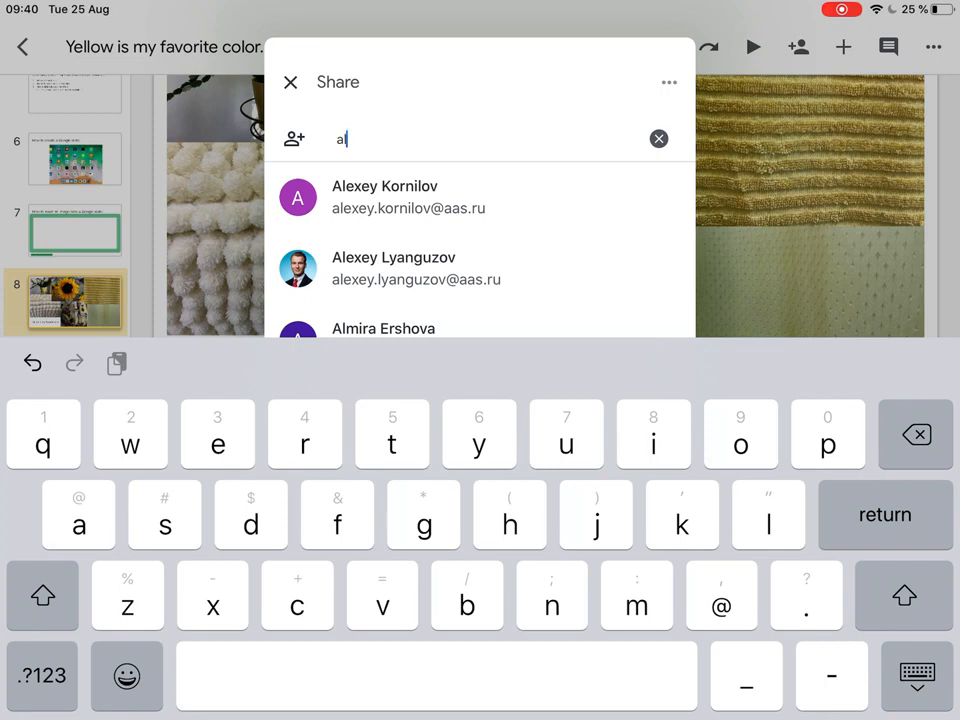
pyautogui.click(384, 198)
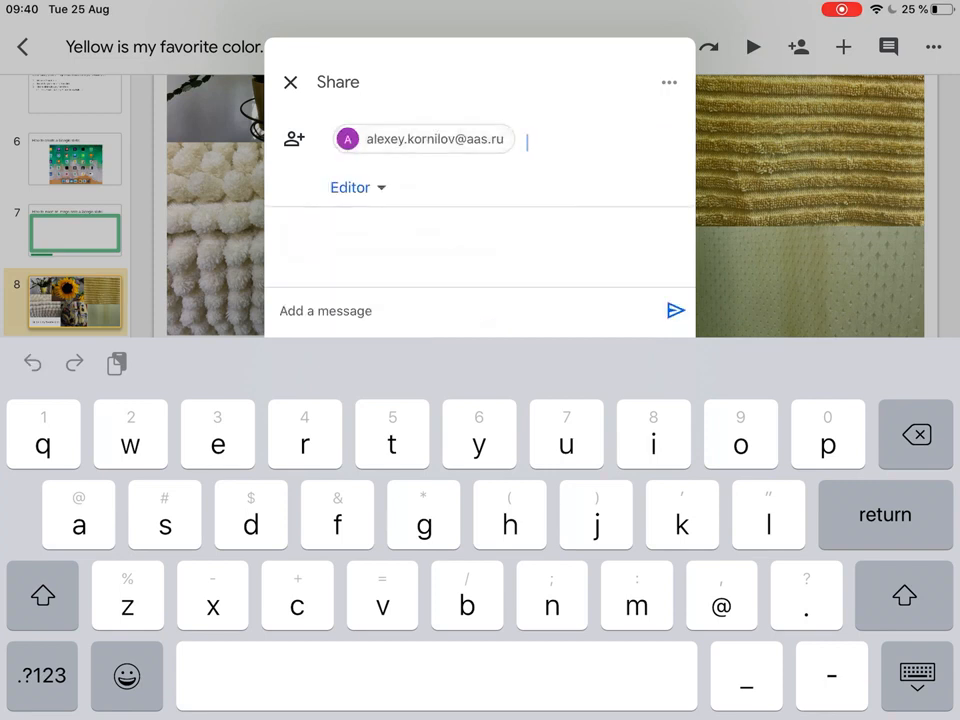
pyautogui.write('b')
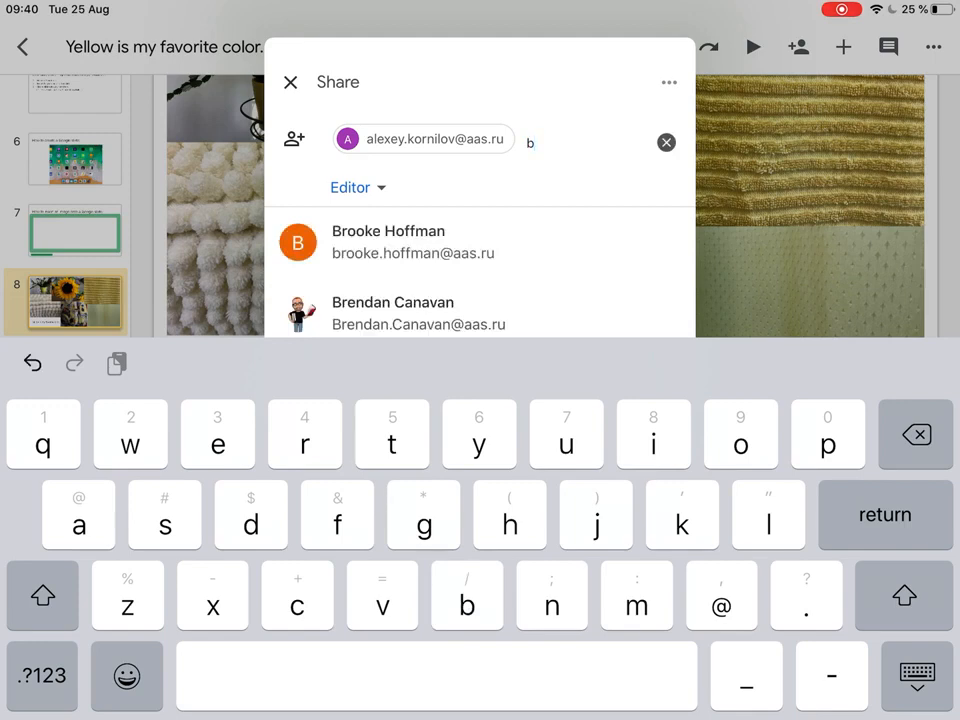
pyautogui.click(388, 242)
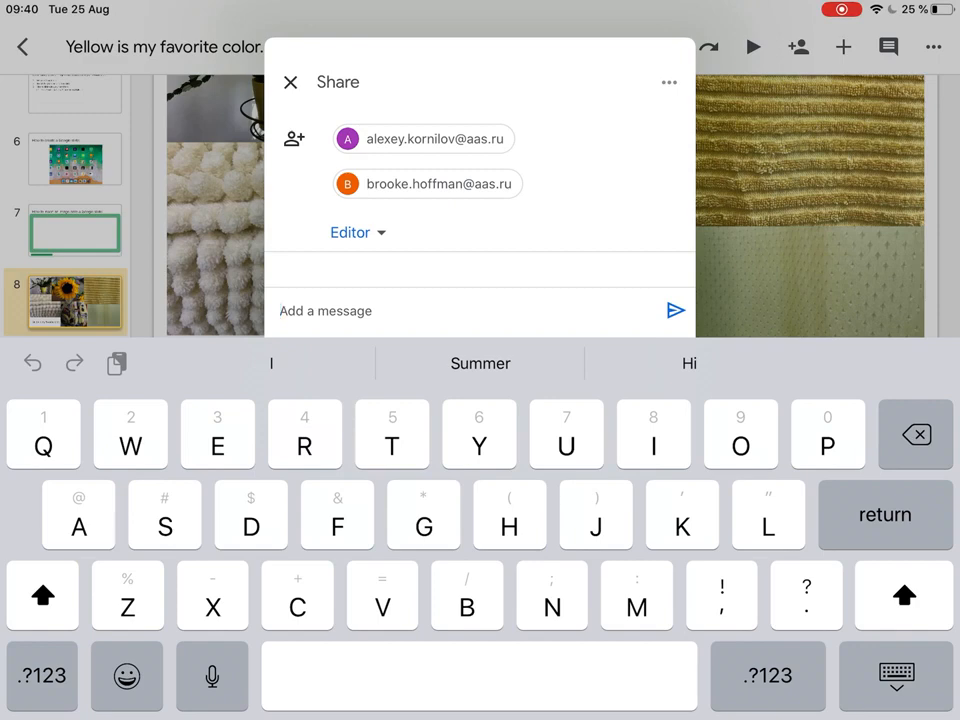
pyautogui.click(290, 82)
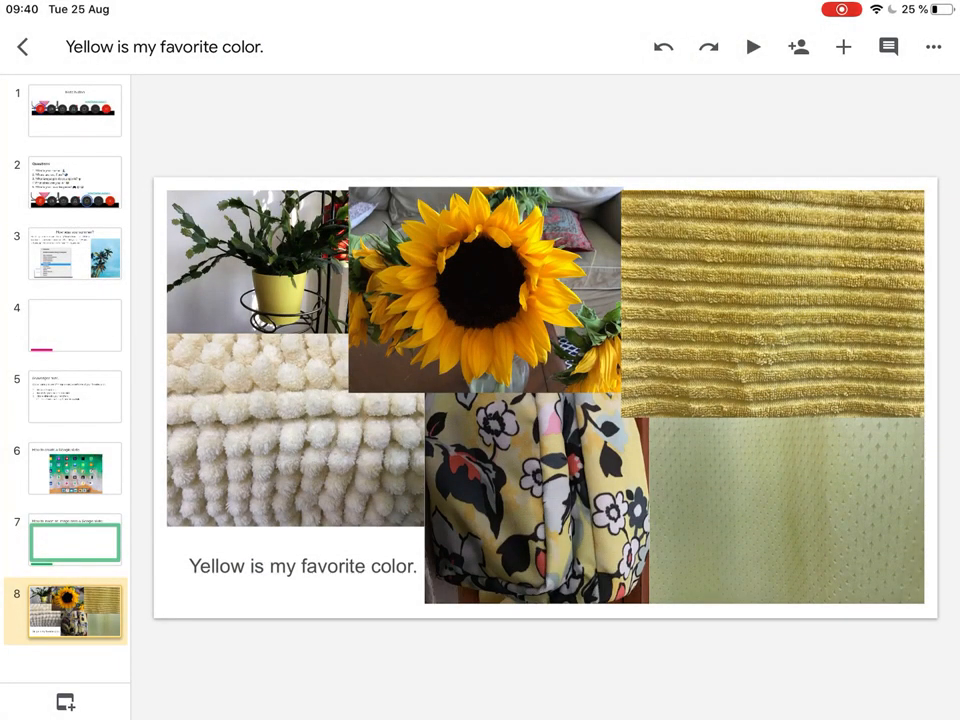
pyautogui.click(798, 48)
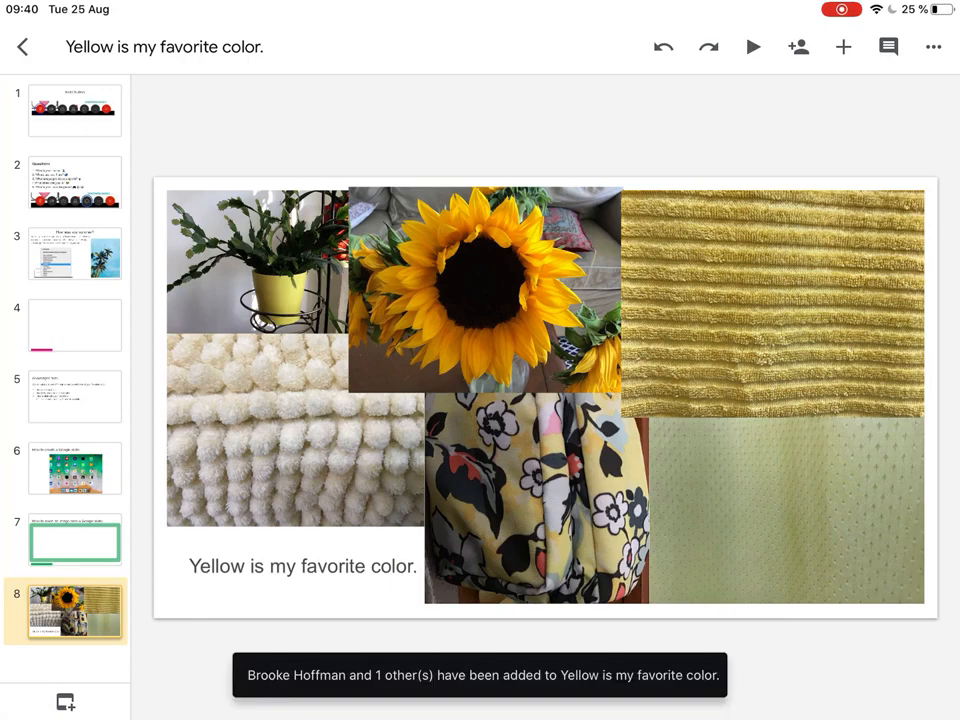